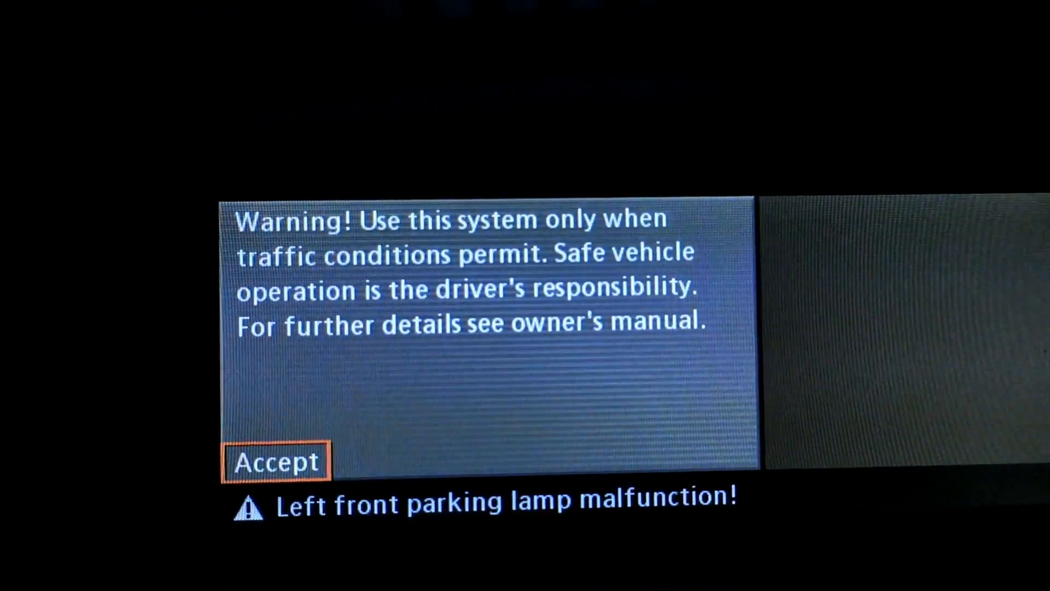
# - Accept the iDrive safety warning to reveal the main menu
pyautogui.click(276, 461)
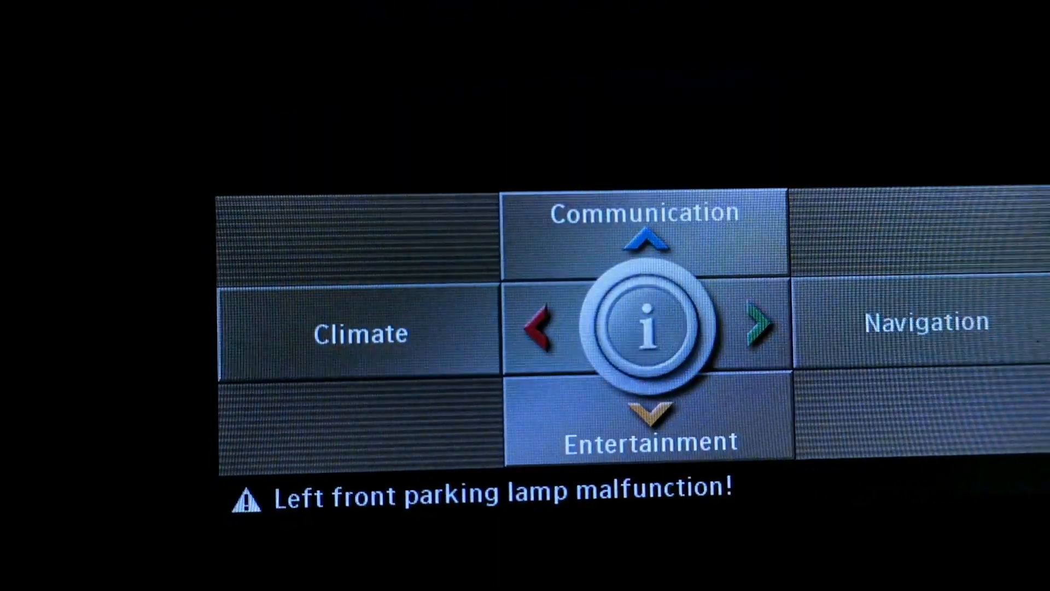